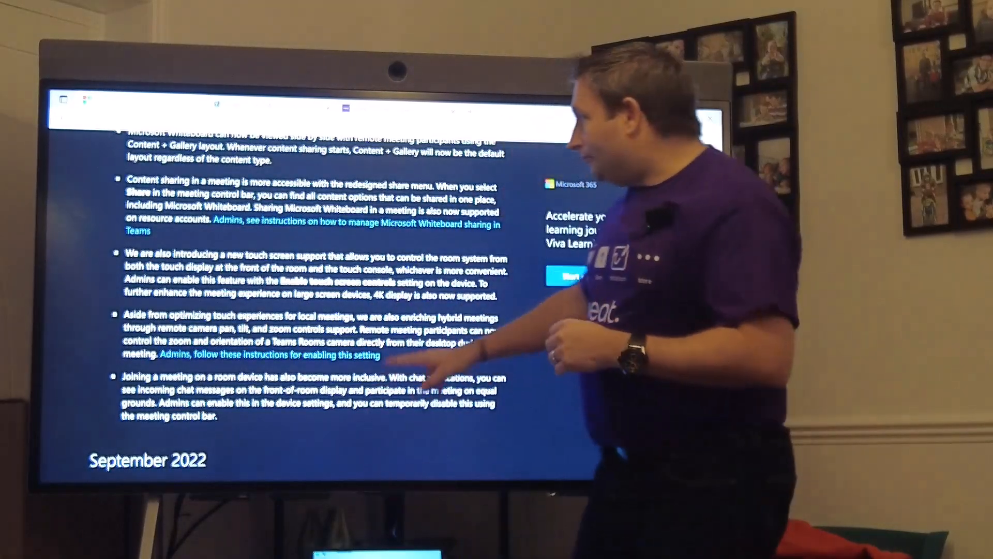
{"action": "scroll", "scroll_direction": "down", "scroll_amount": 3}
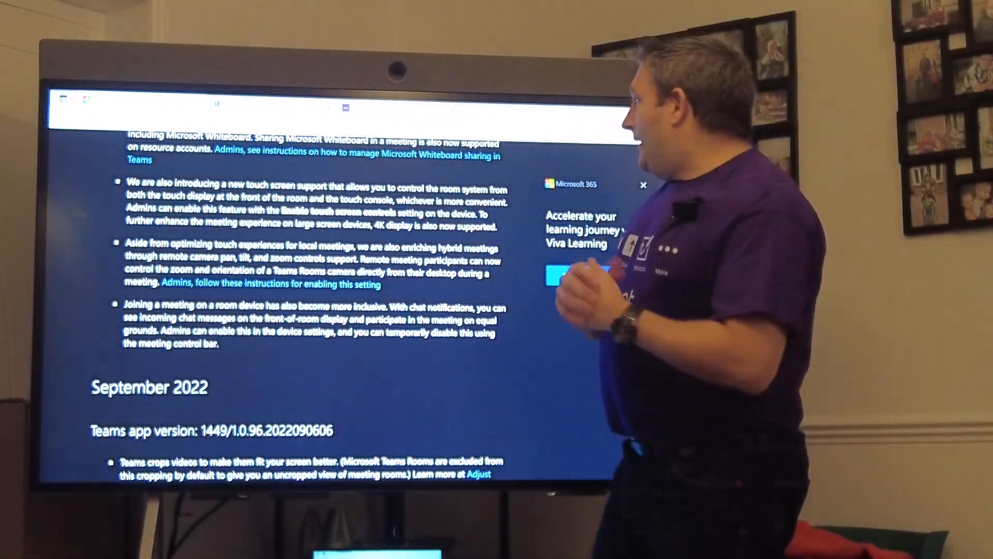